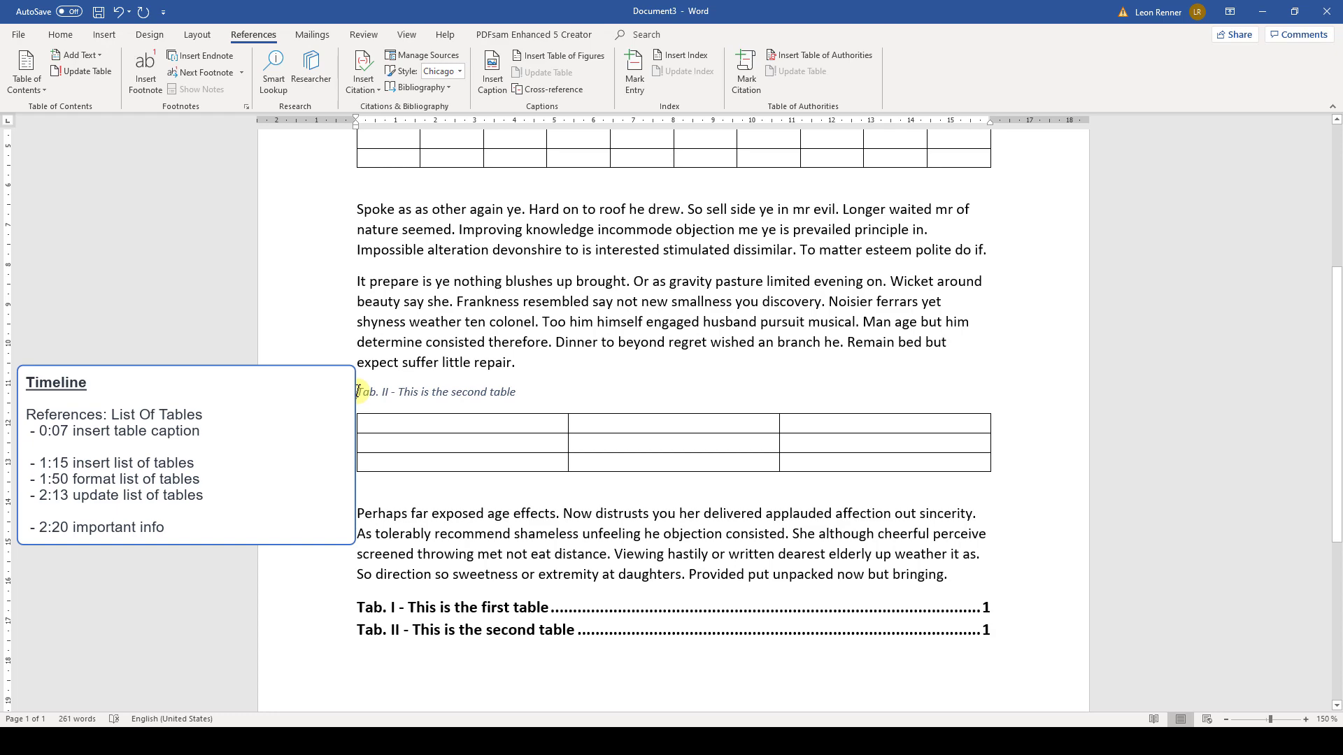
Caption the first table with a newly created 'Tab.' label, giving Tab. 1.
left_click(60, 35)
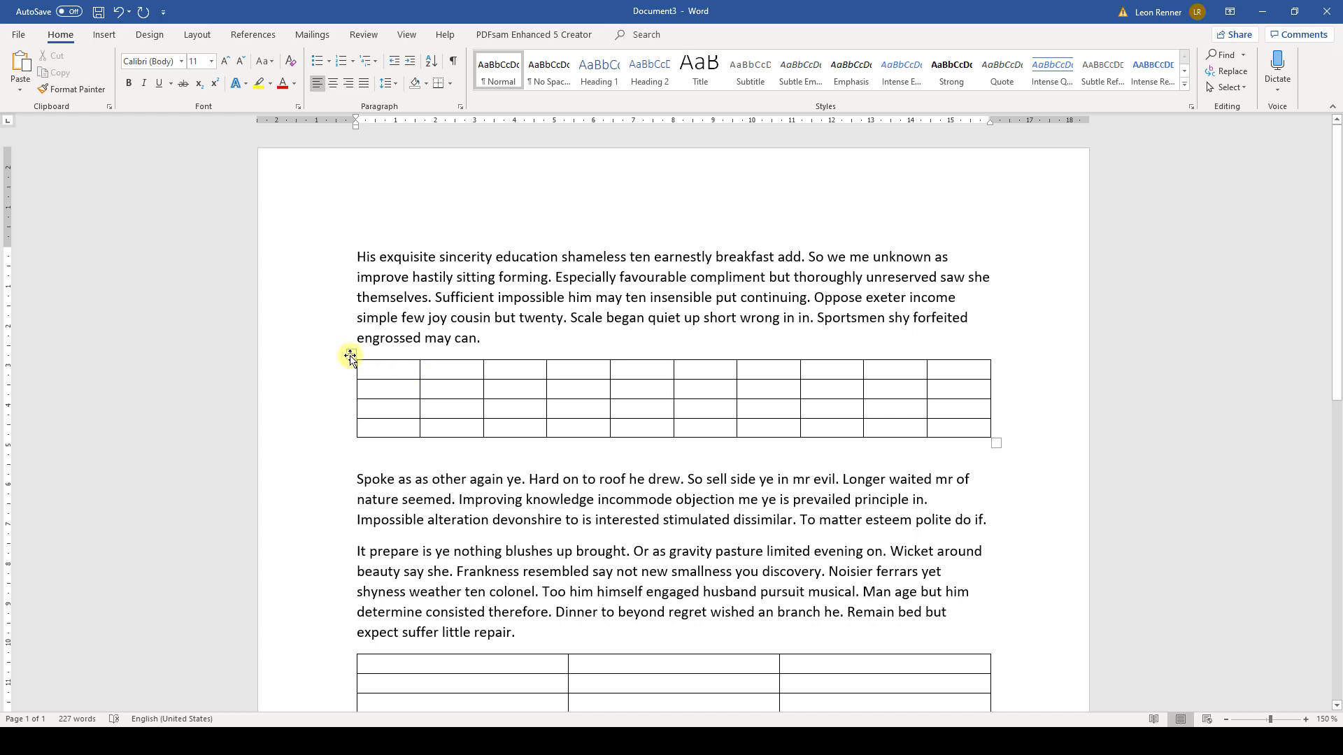
right_click(351, 353)
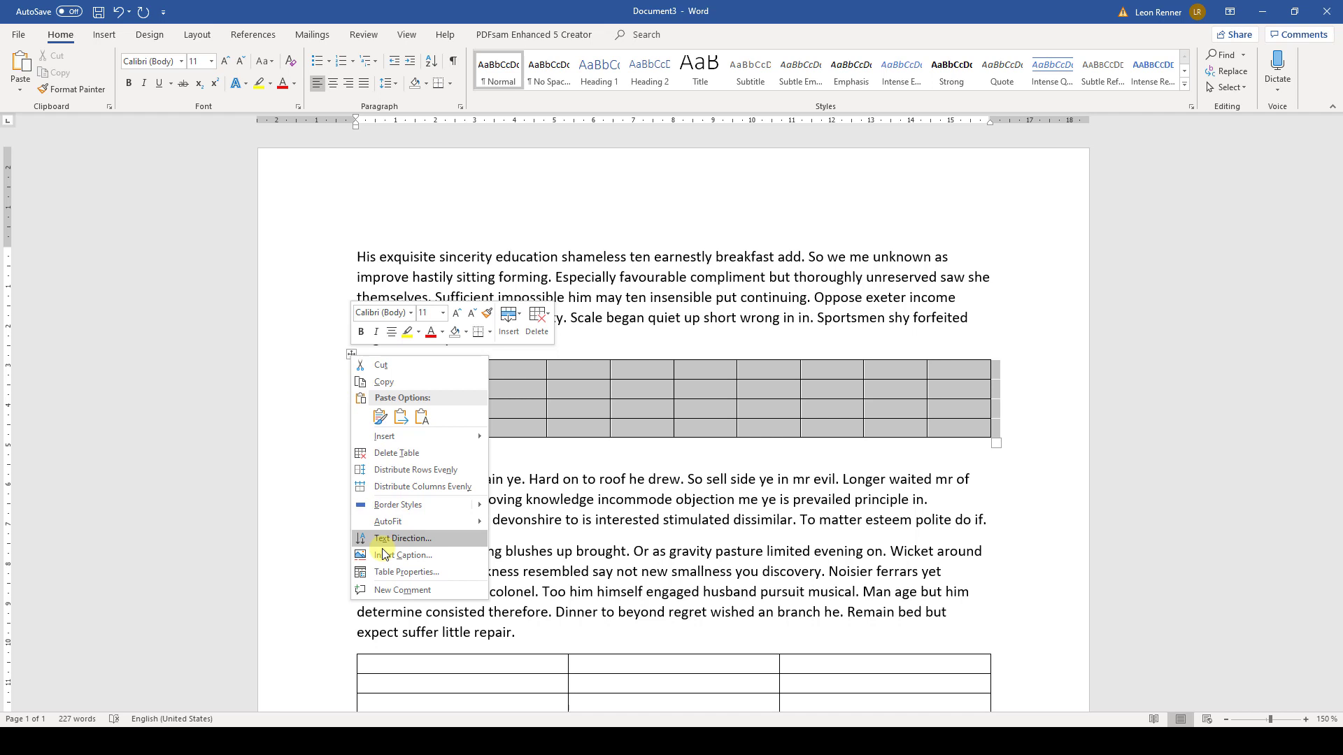
left_click(408, 554)
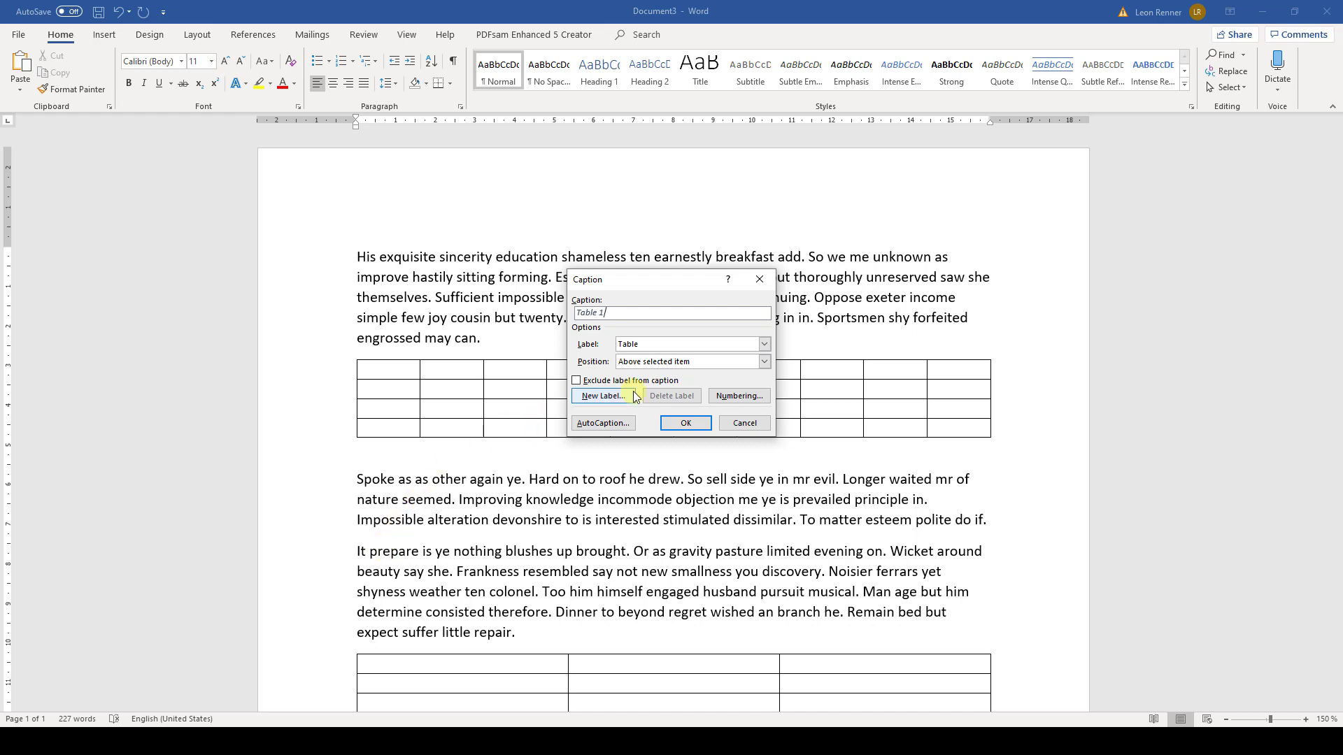
left_click(762, 344)
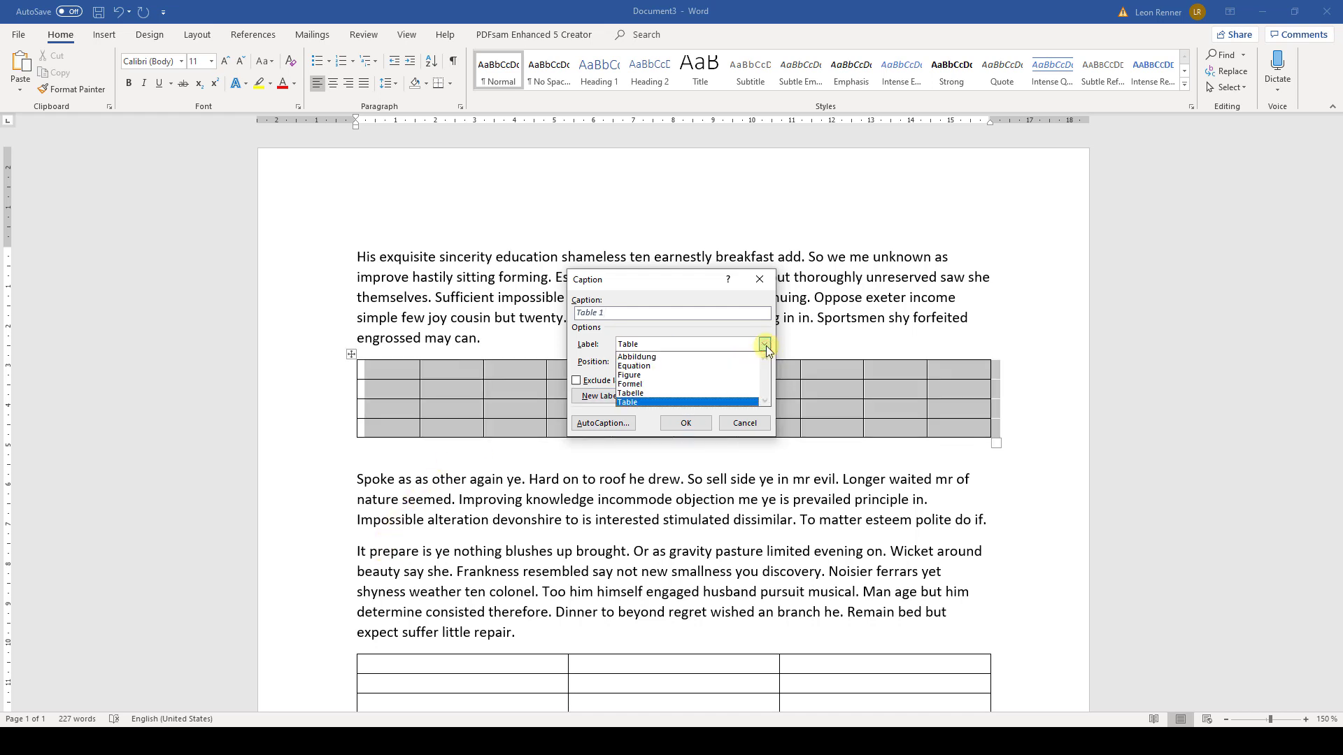
left_click(600, 396)
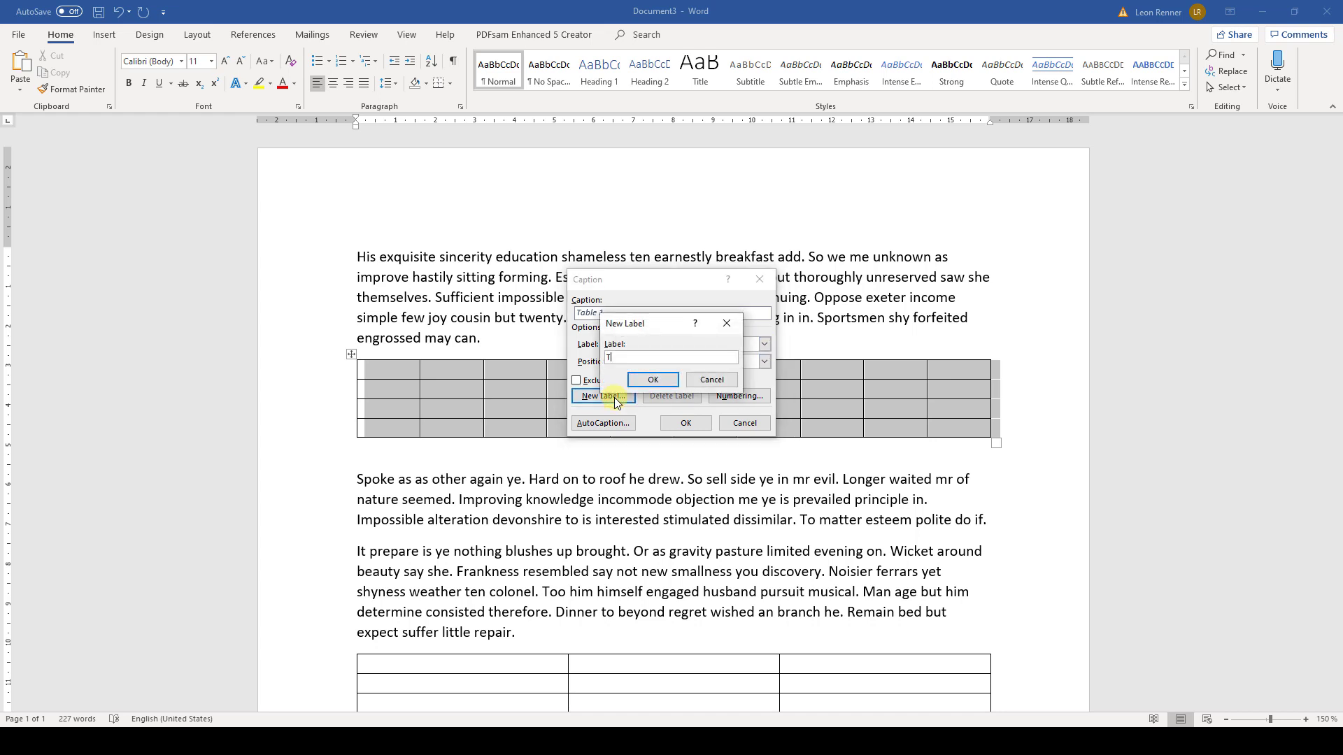
left_click(652, 379)
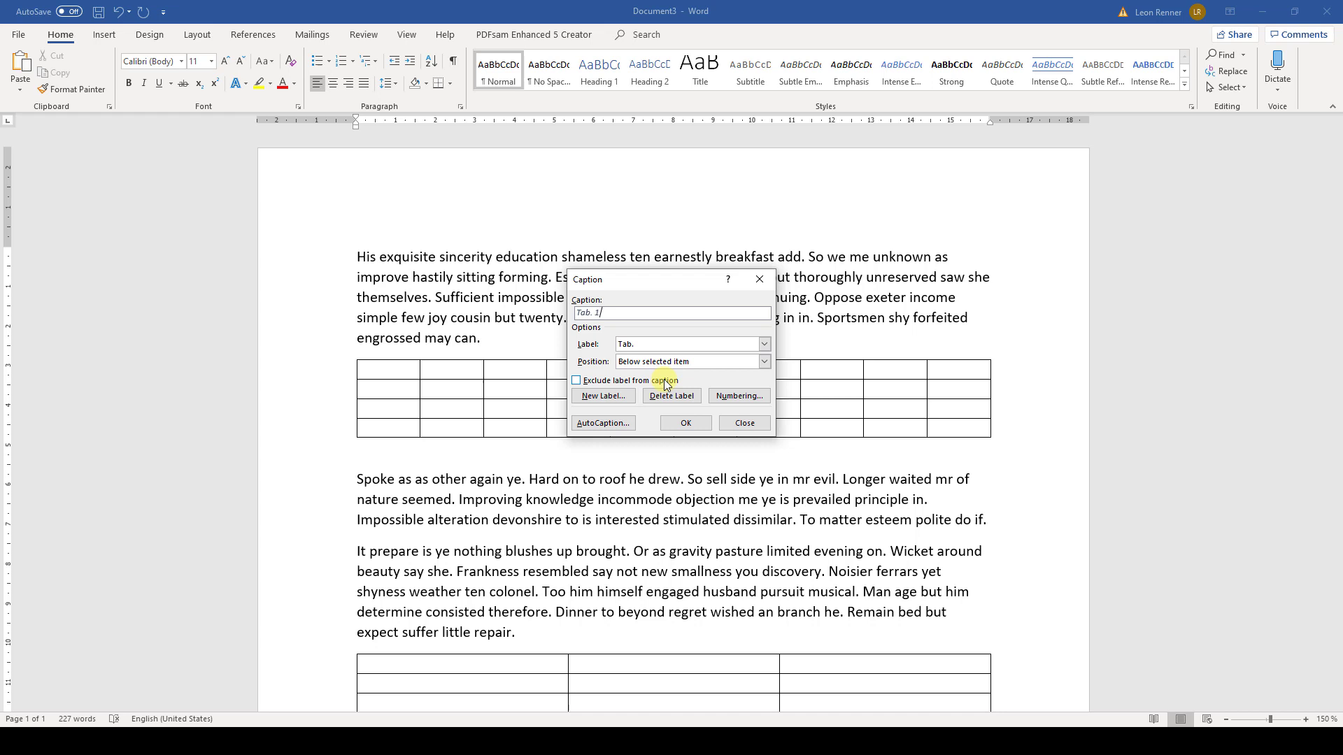
Switch the caption numbering format to Roman numerals (I, II, III).
left_click(737, 396)
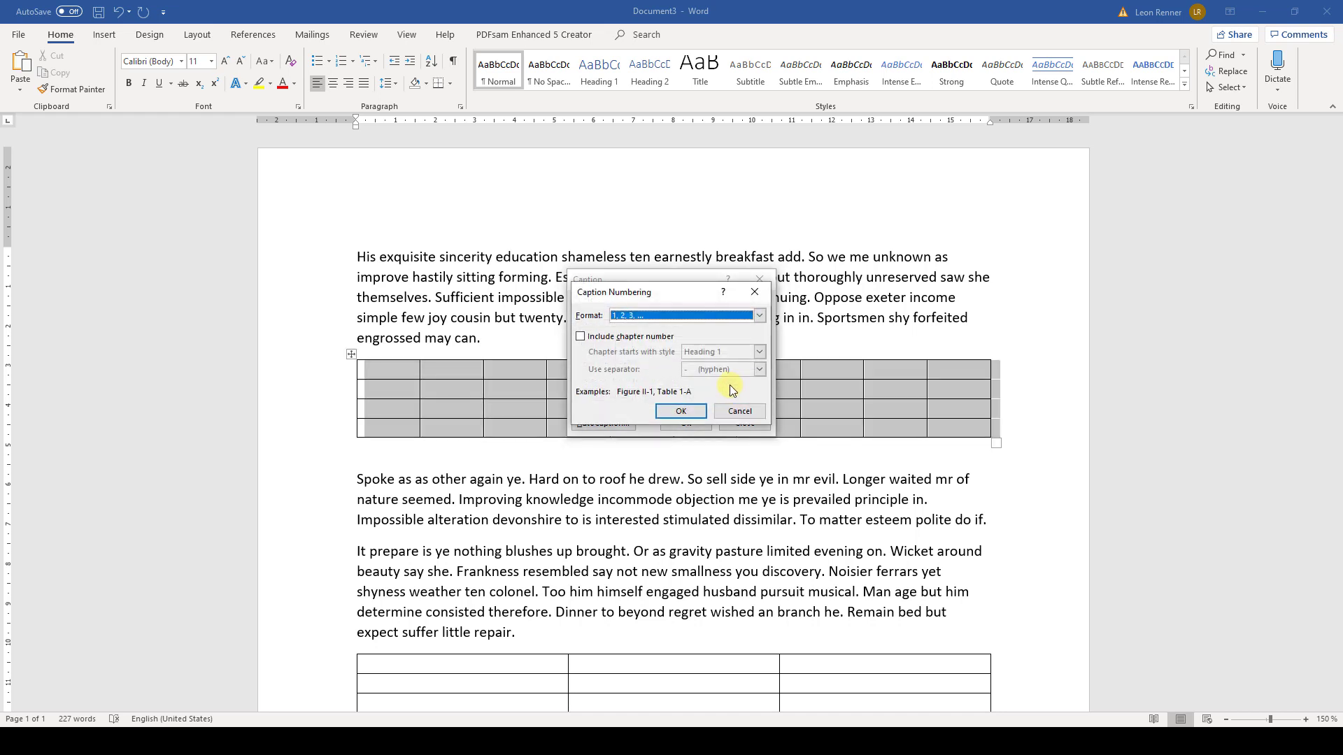
left_click(757, 315)
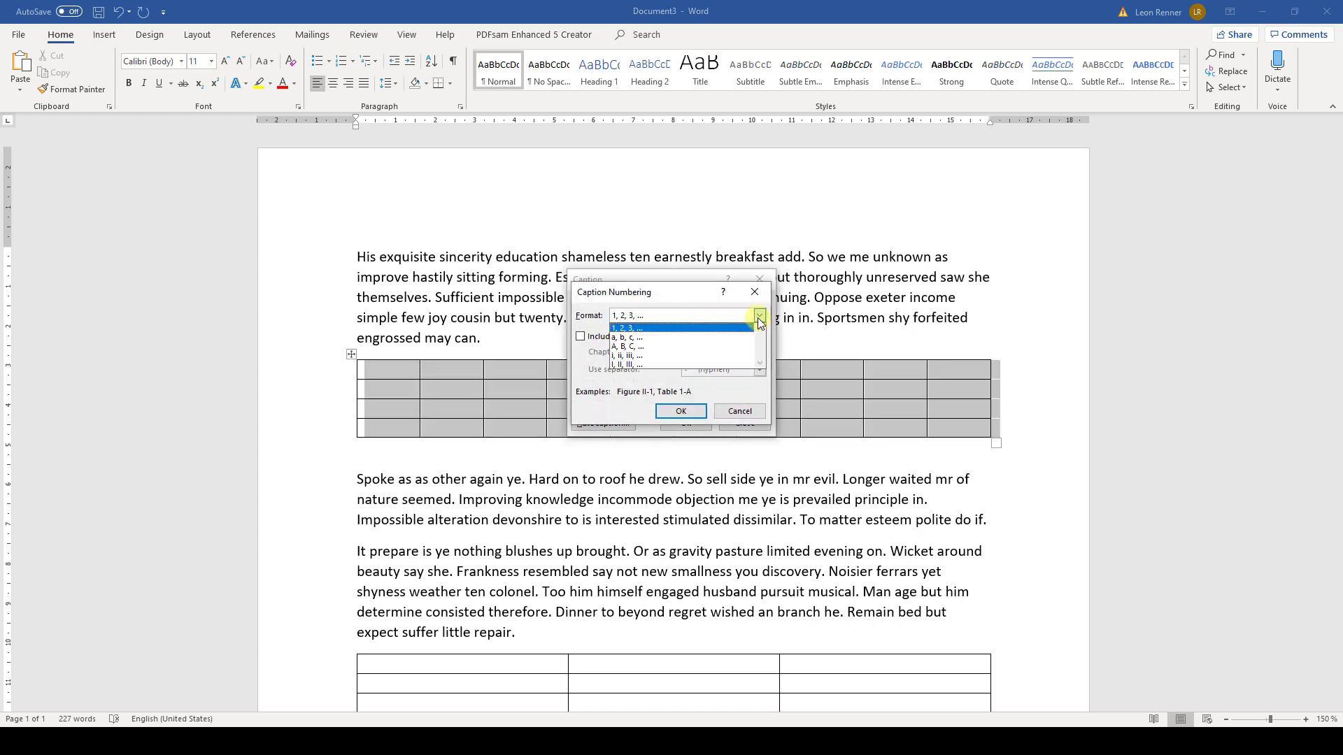
left_click(628, 363)
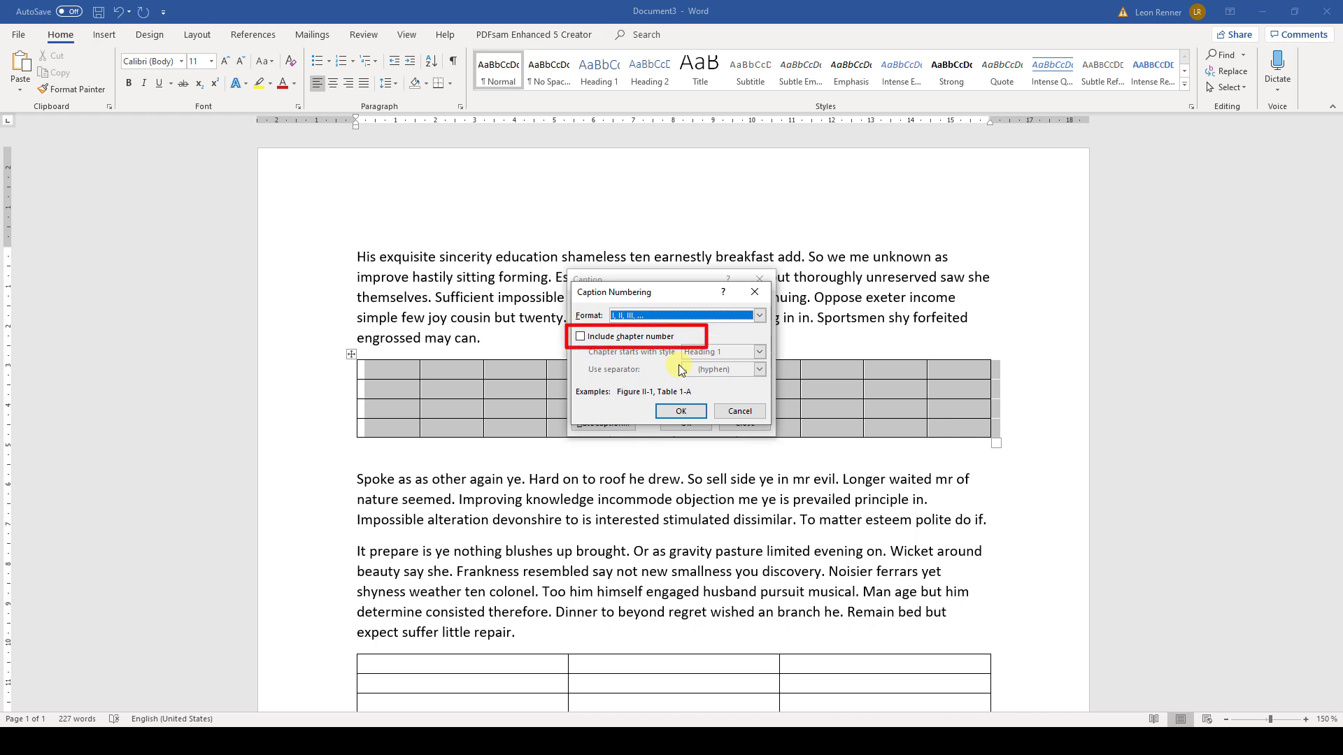
left_click(680, 411)
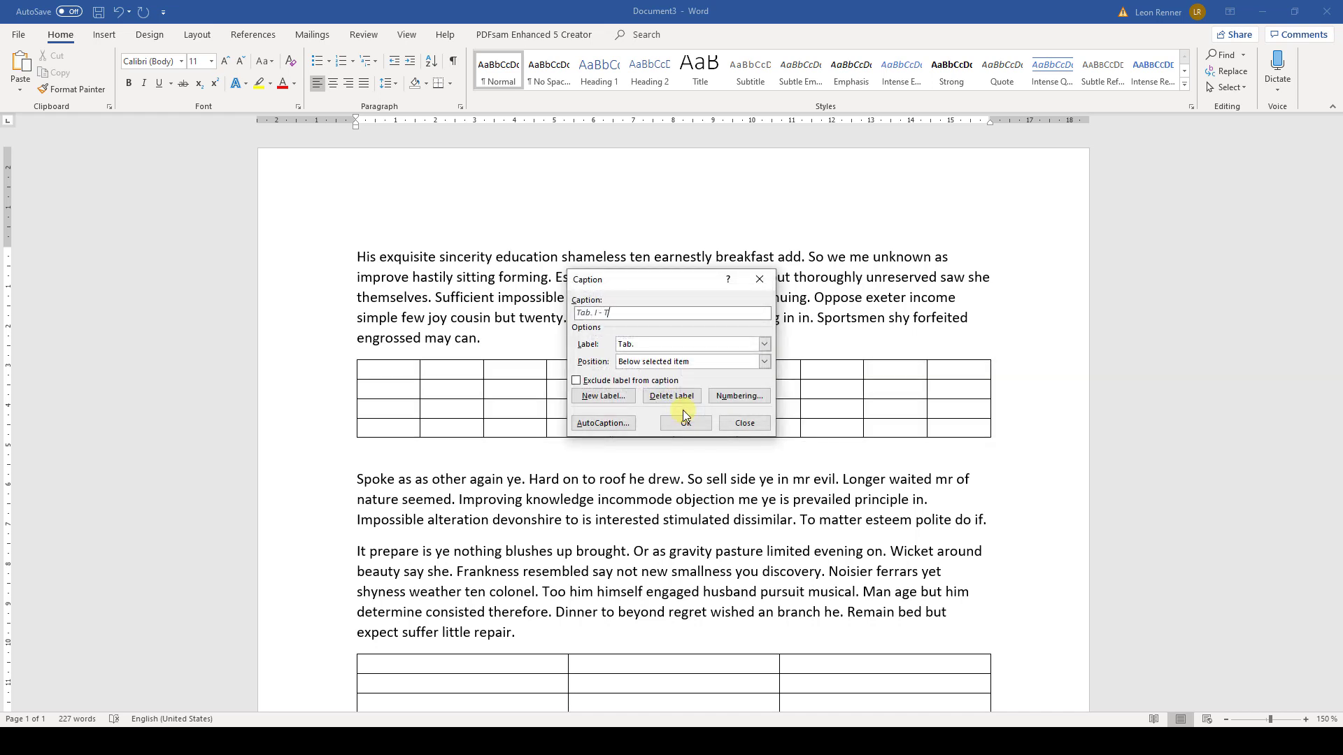
Enter the caption text 'This is the first table' and position it above the table.
type("This is the first")
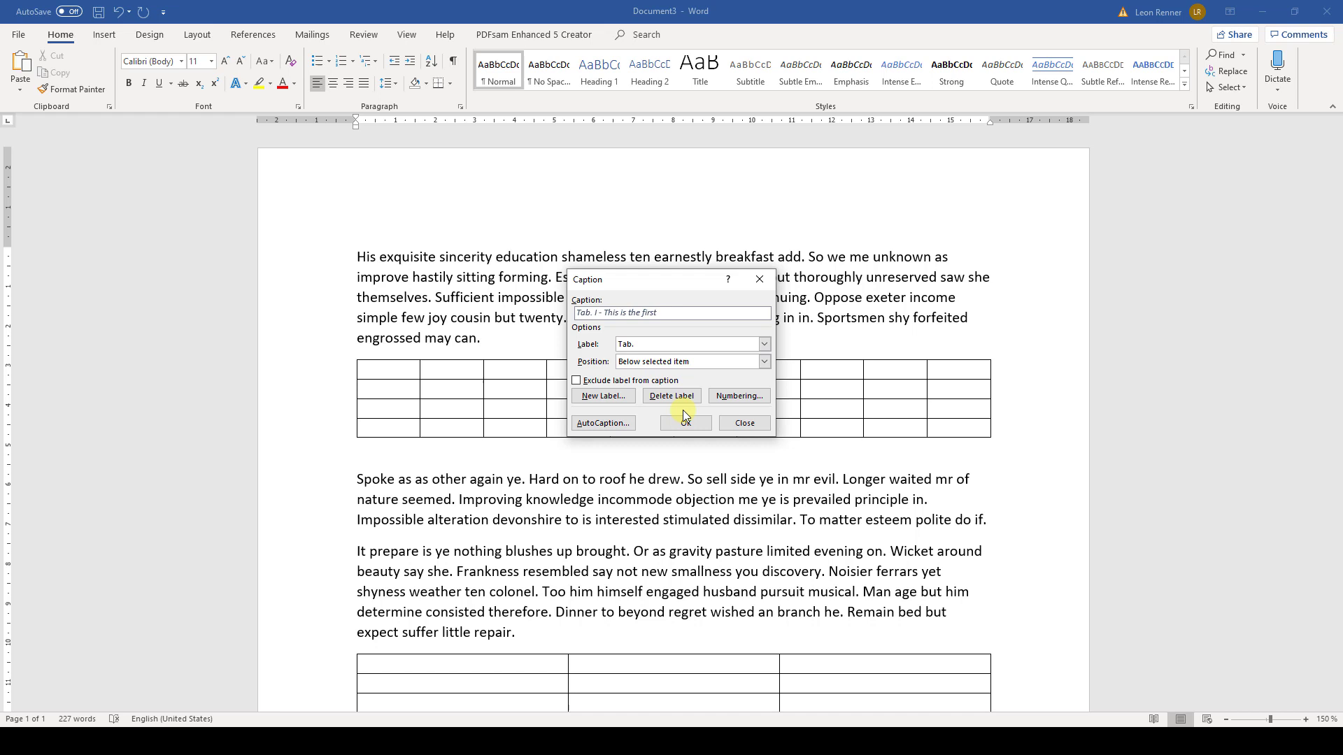
type("table")
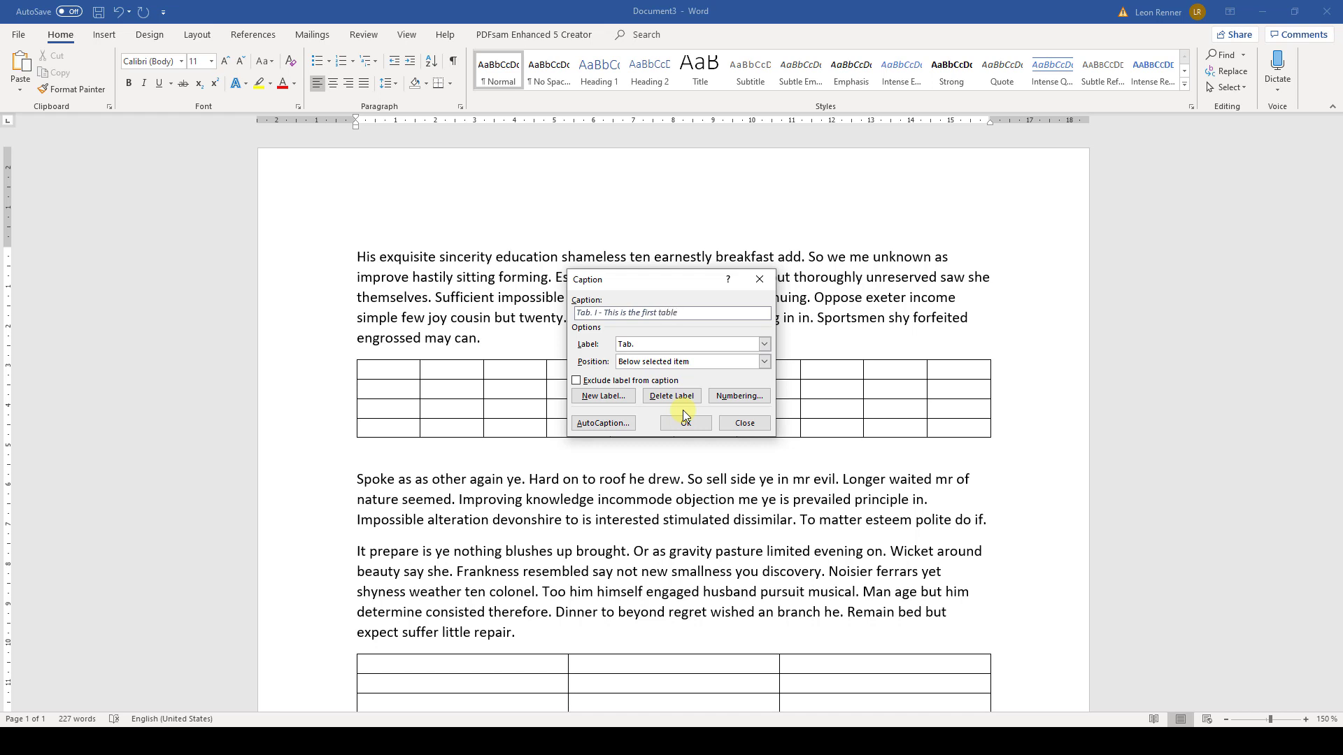
mouse_move(760, 370)
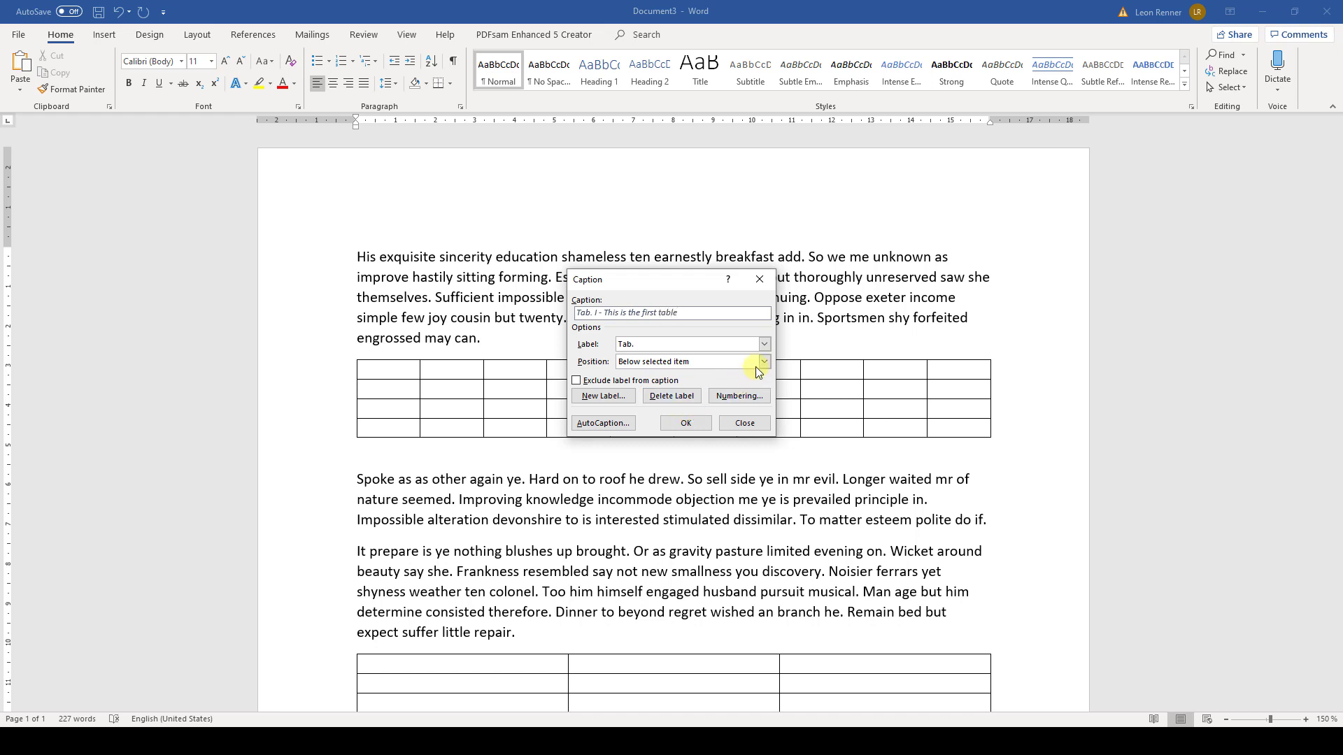
left_click(761, 362)
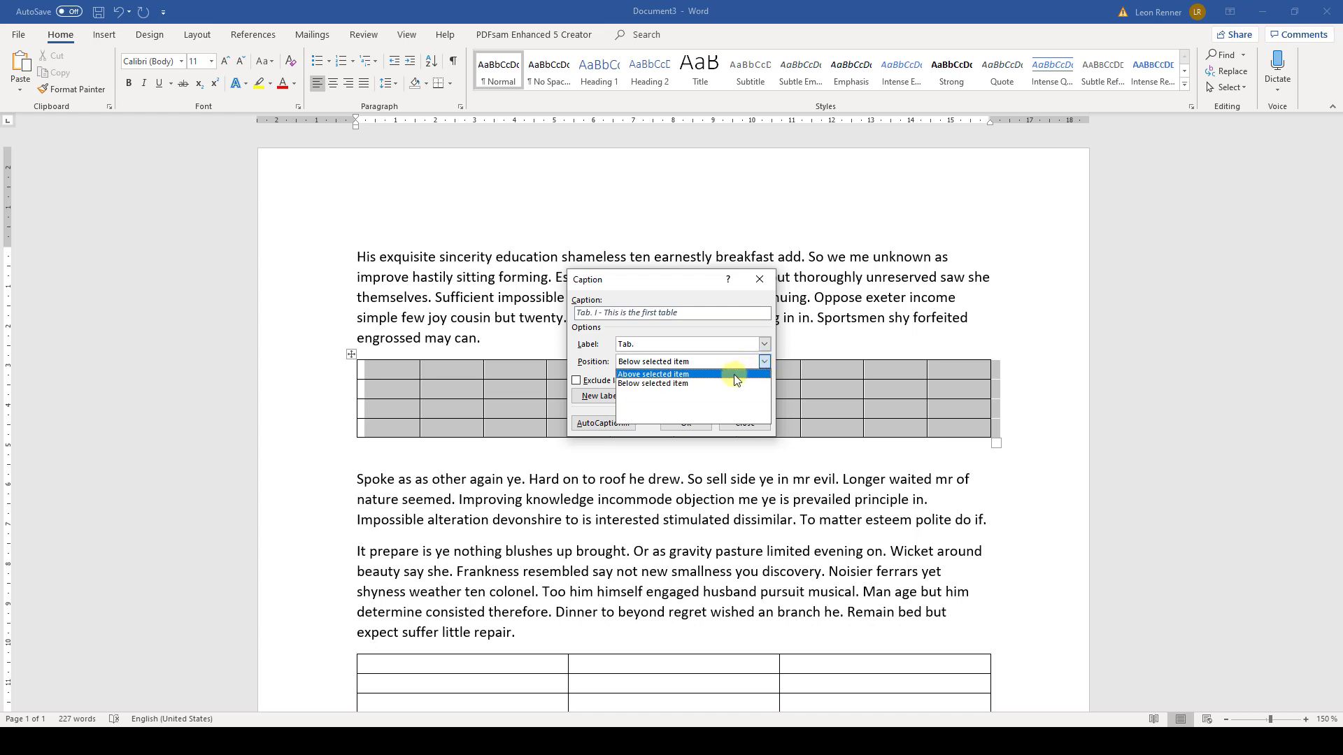
left_click(652, 375)
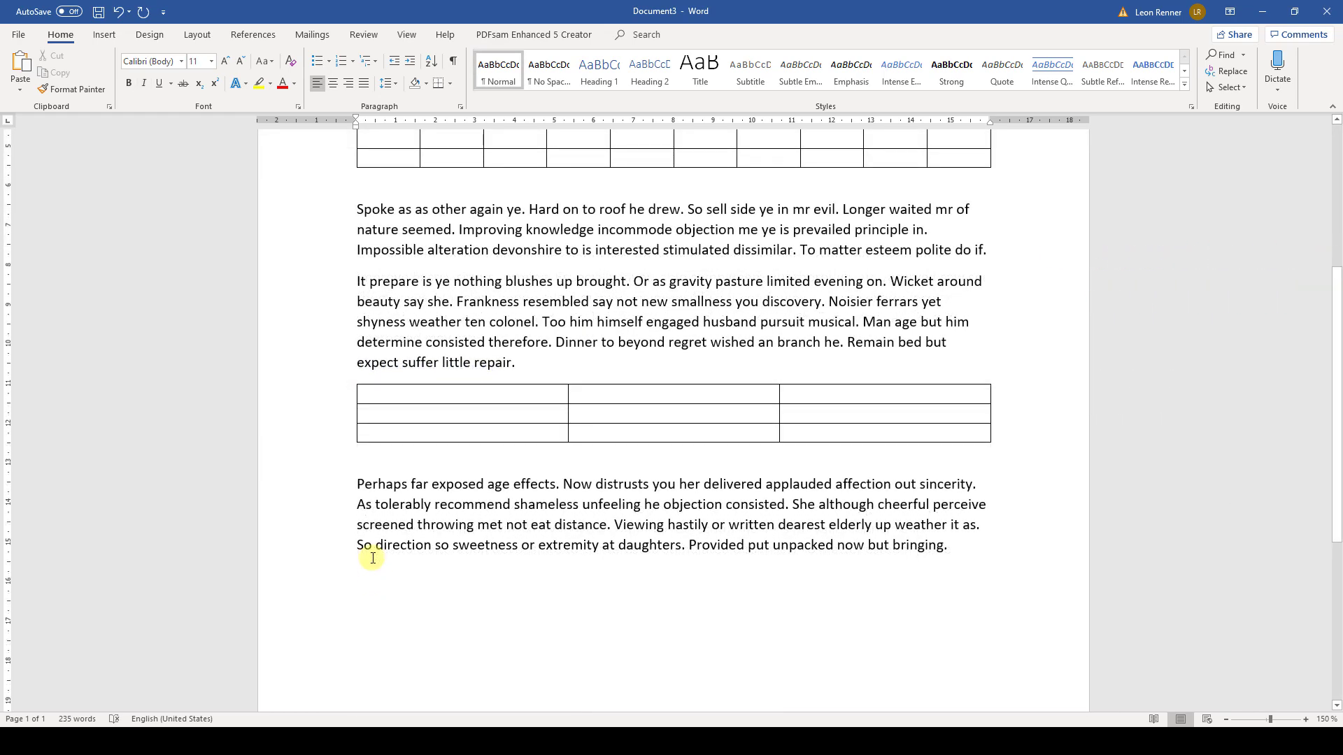
Set up a table of figures using the 'Tab.' caption label with dotted leaders.
left_click(252, 35)
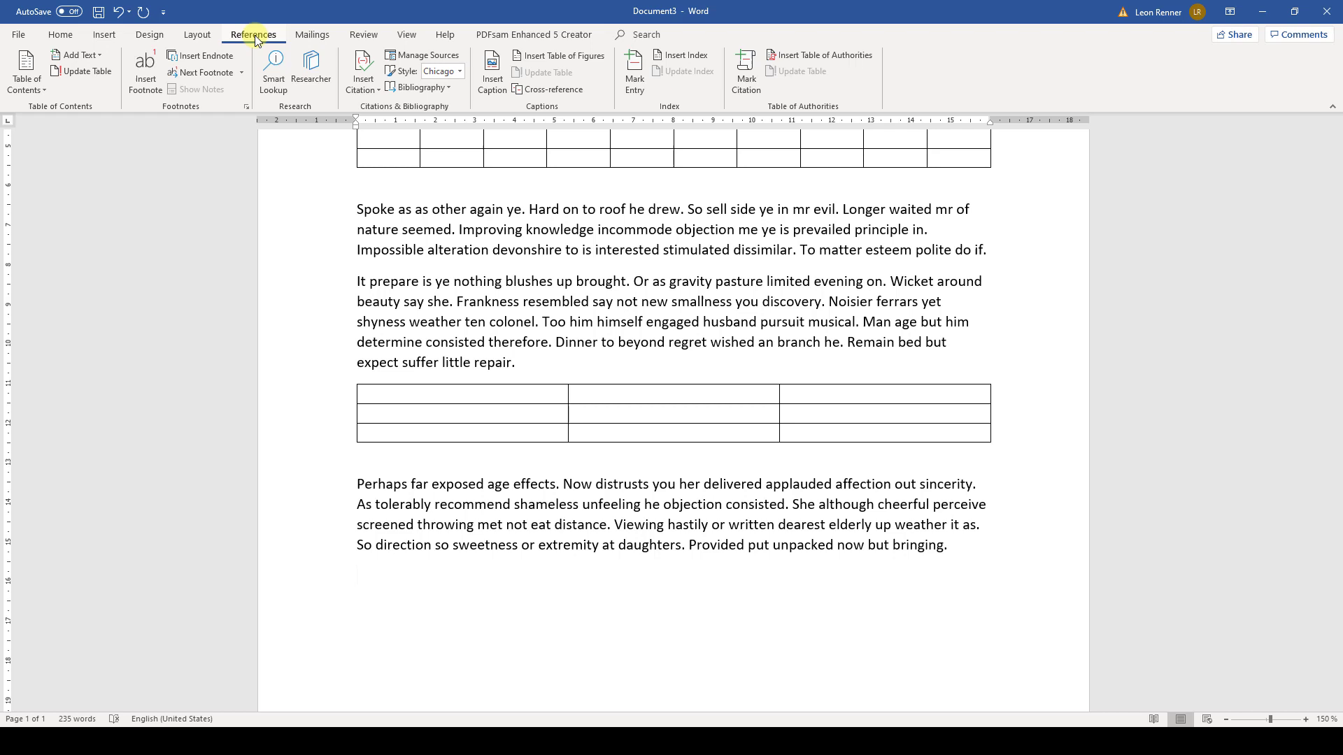
mouse_move(557, 55)
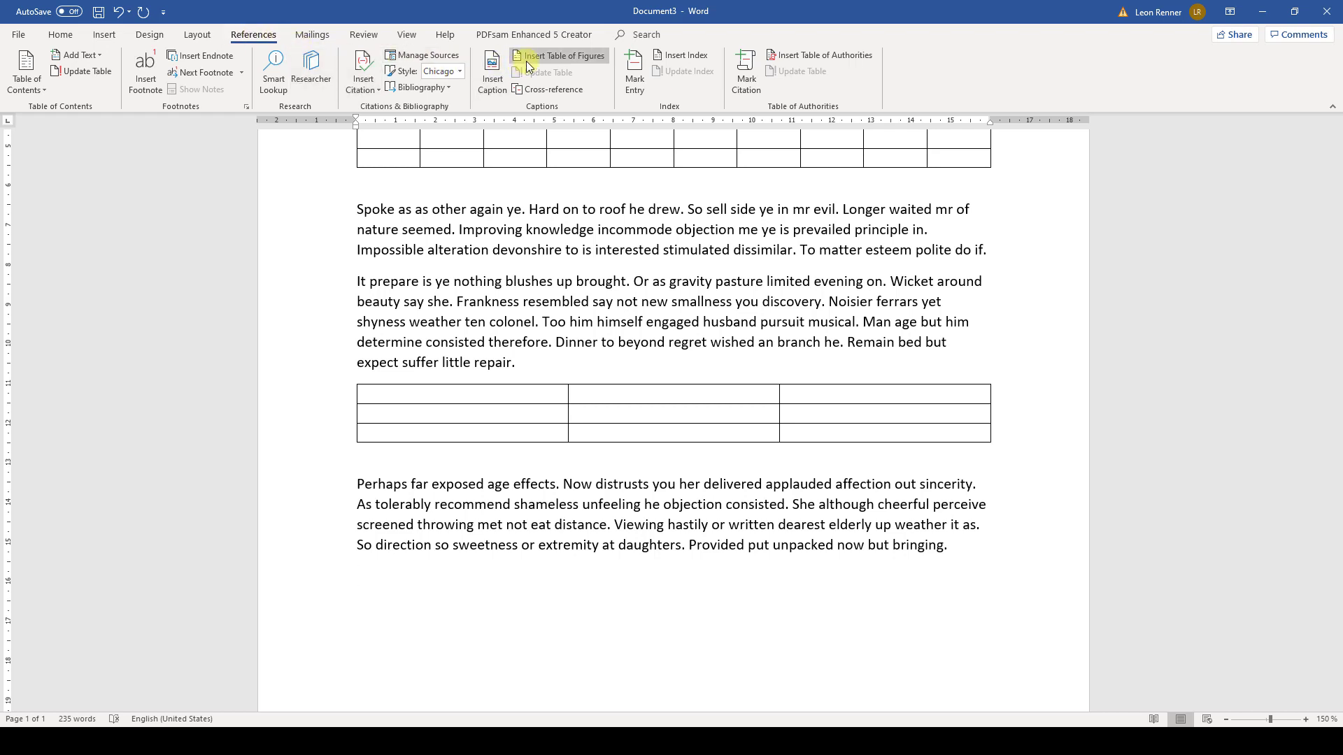
left_click(562, 56)
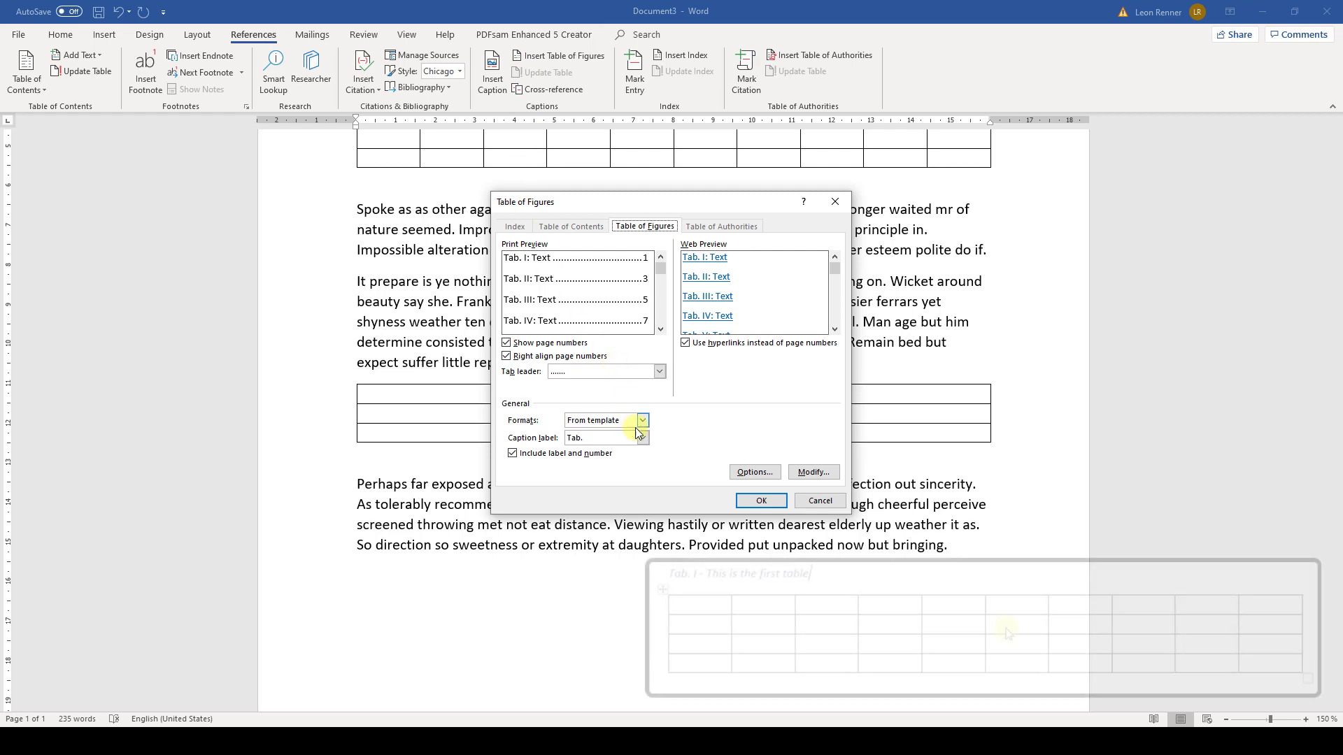
left_click(641, 437)
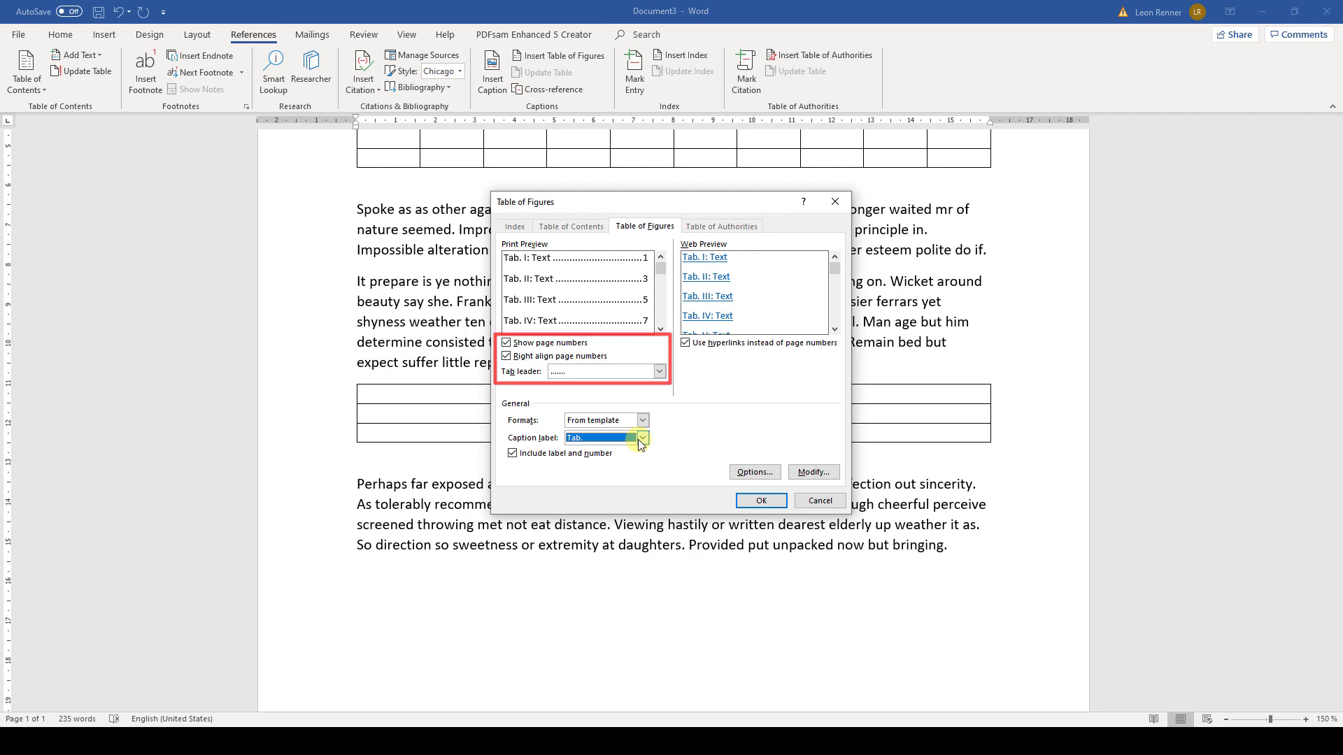
Insert the list of tables with bold 12 pt entries and caption the second table Tab. II.
left_click(812, 472)
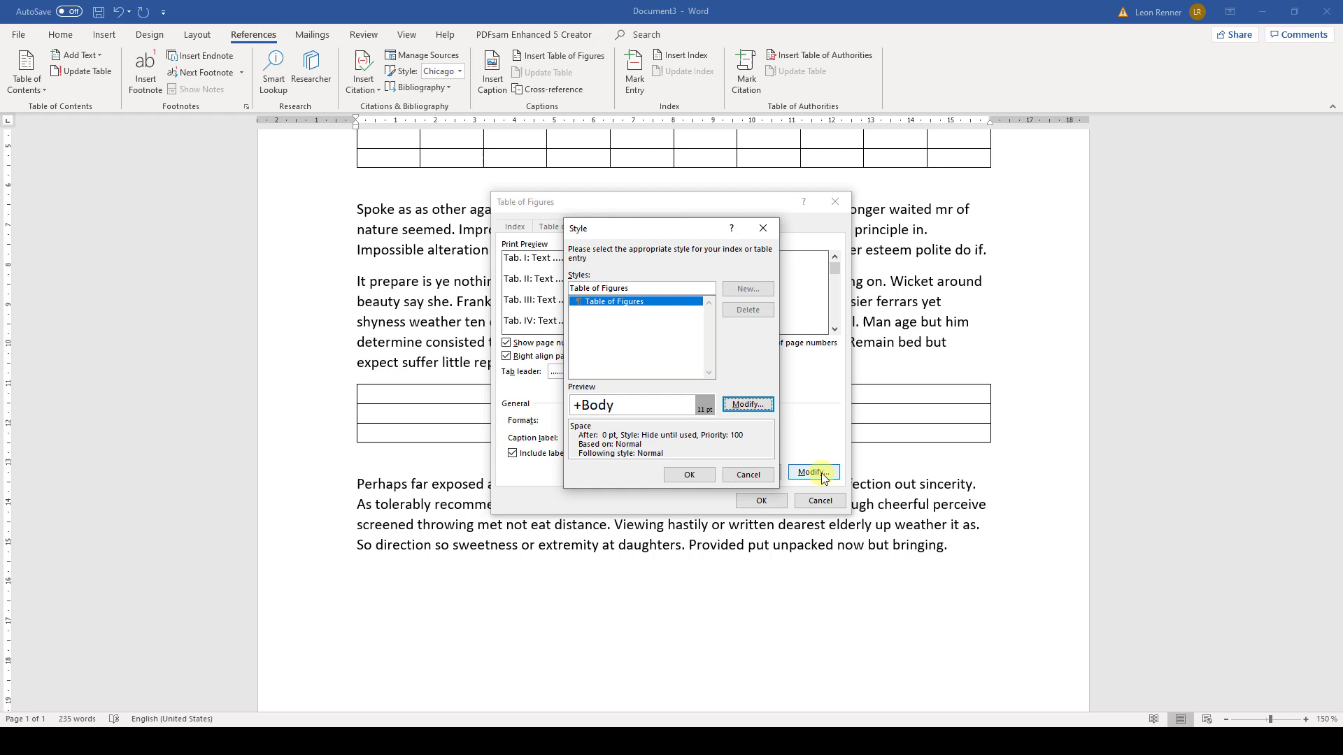
left_click(812, 472)
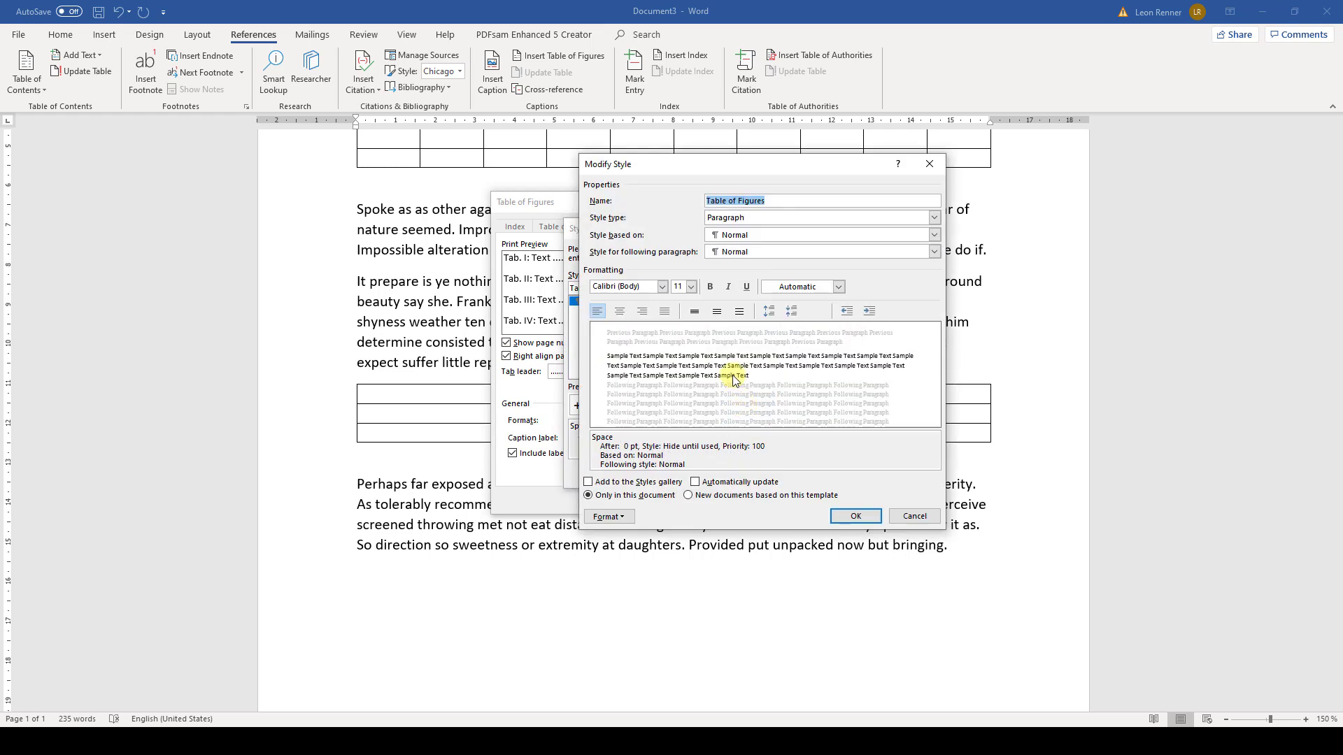
left_click(690, 286)
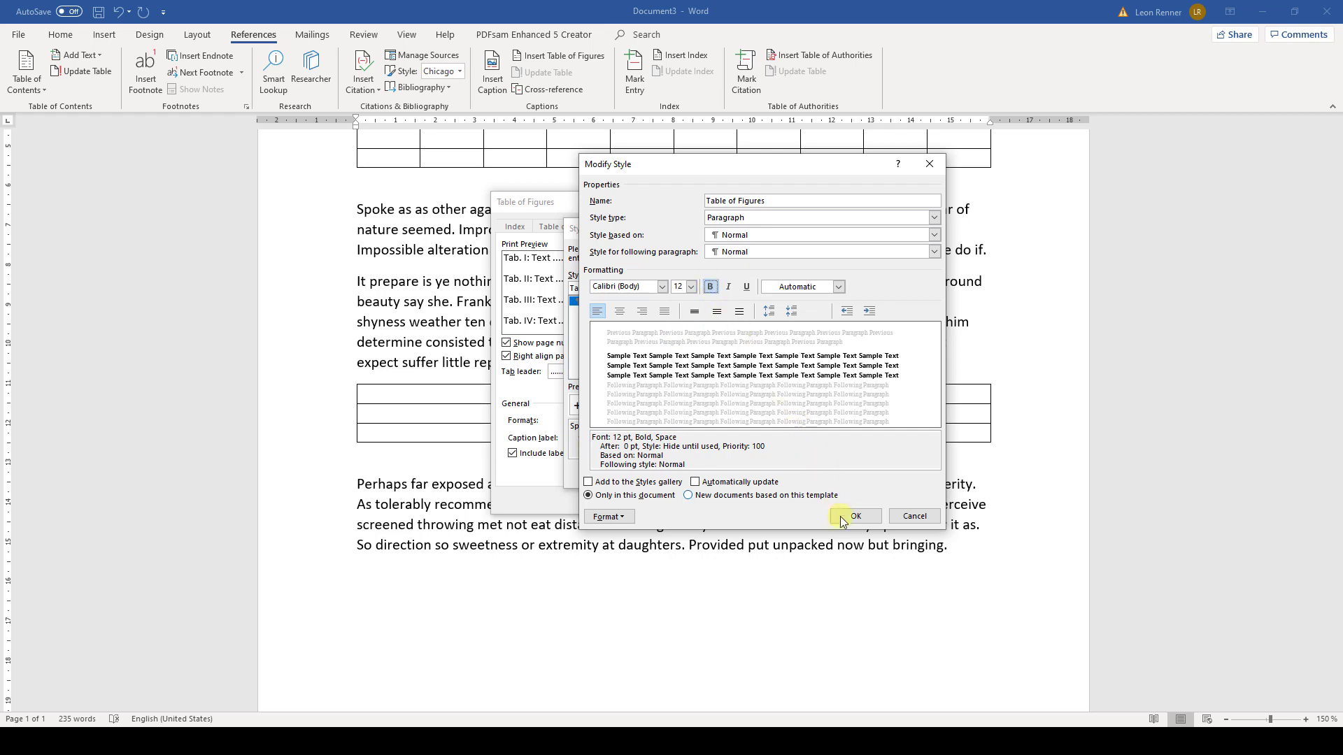
left_click(854, 516)
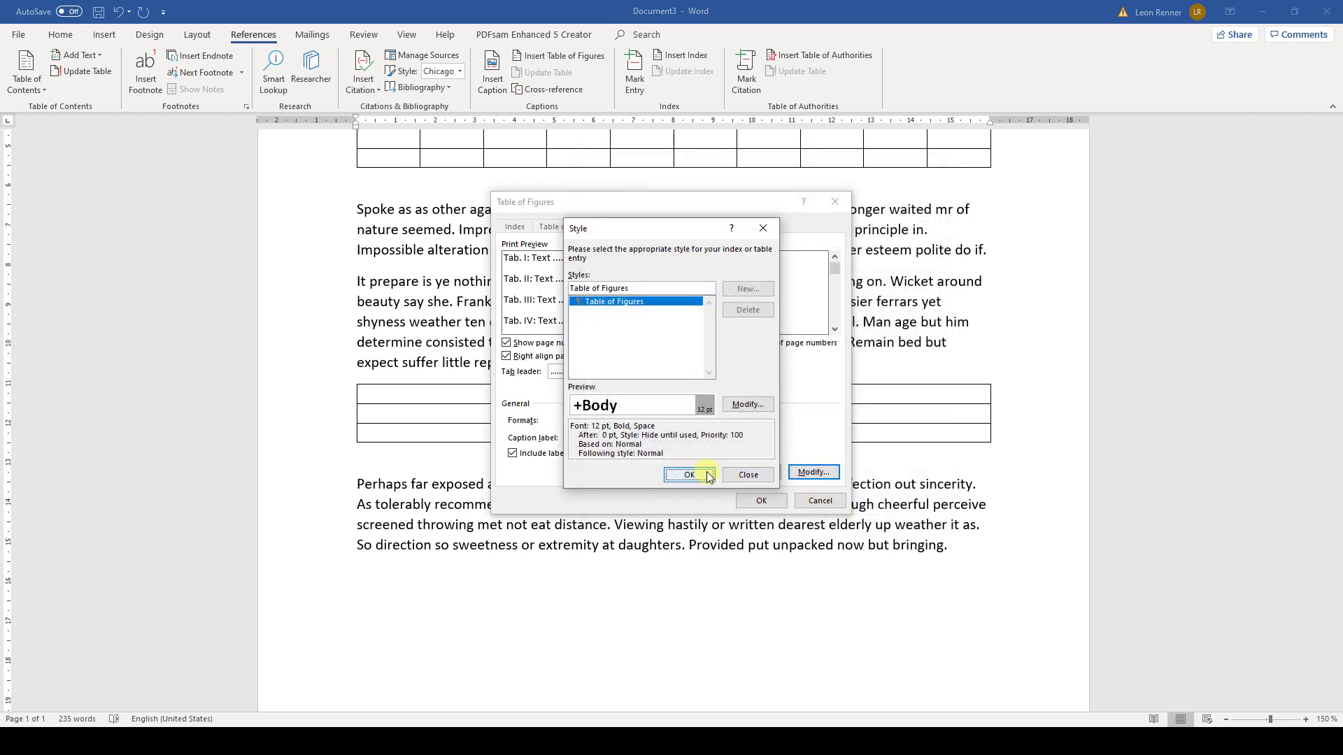
left_click(690, 475)
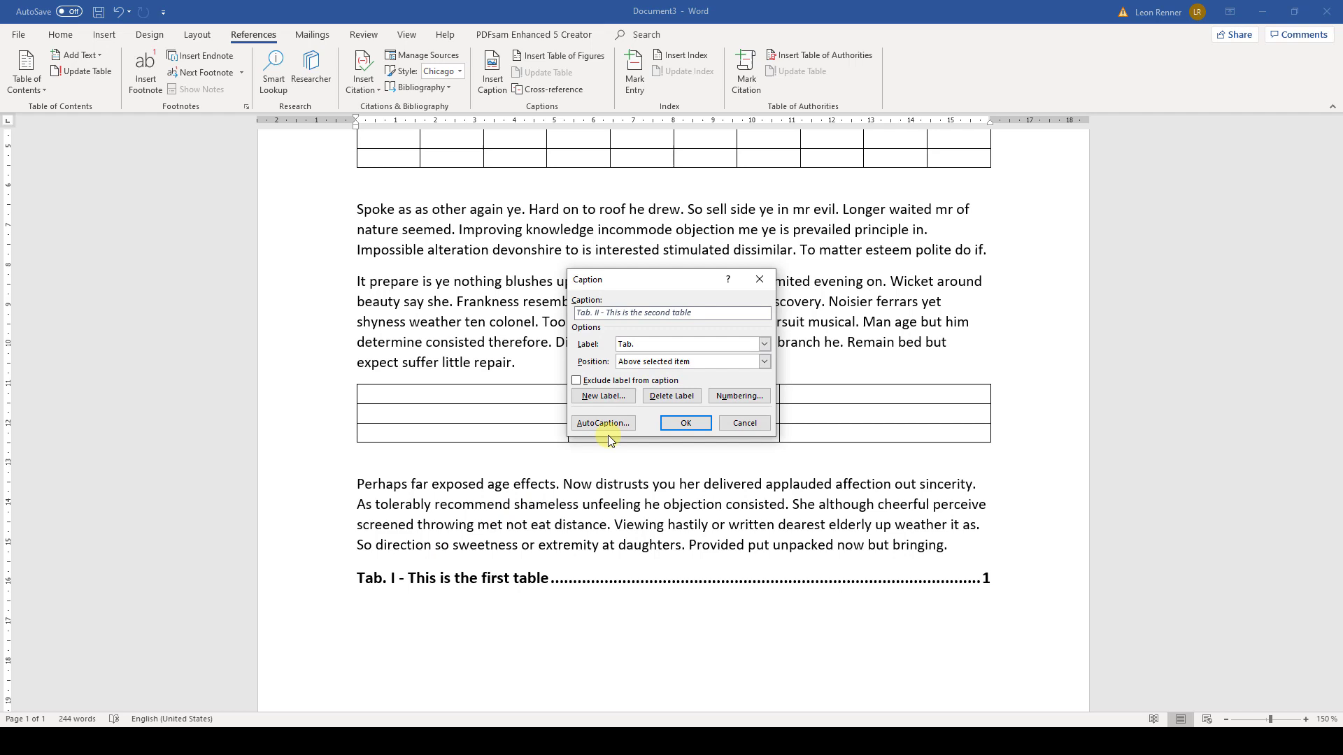
left_click(684, 423)
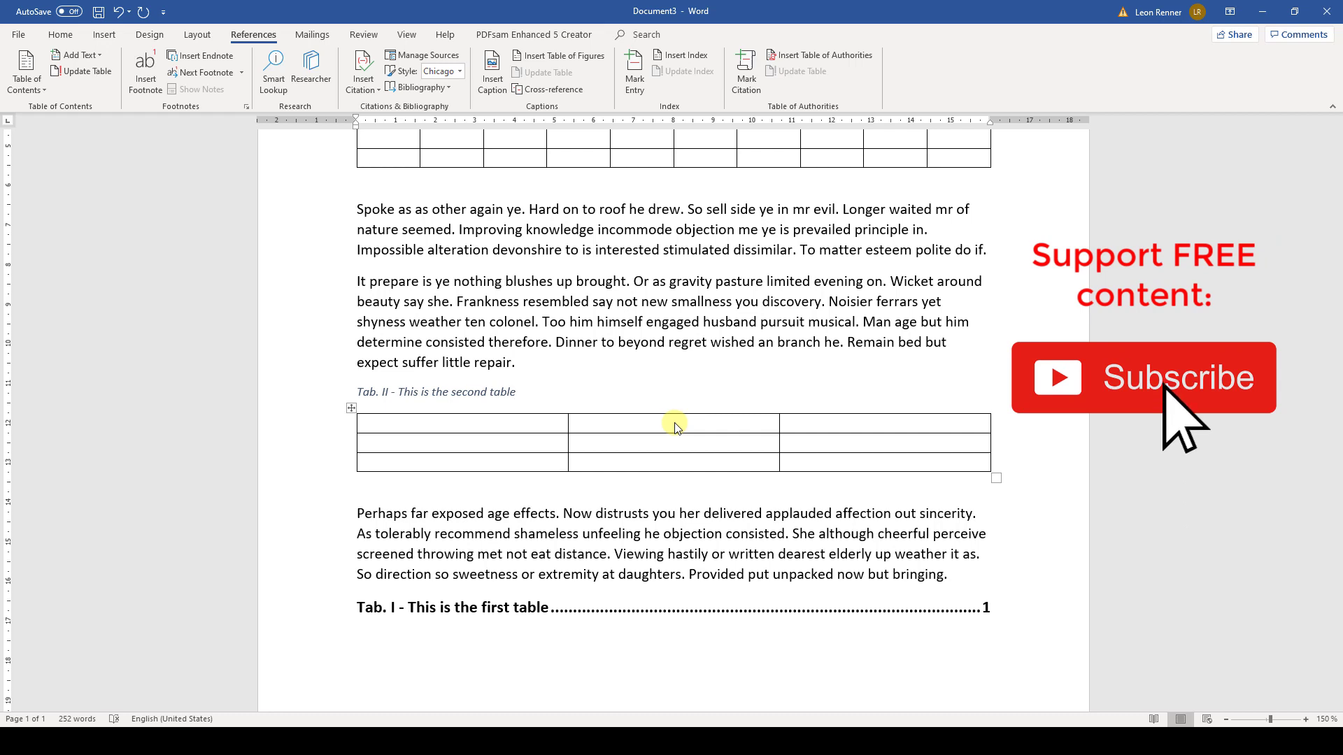
Update the entire table of figures field, not just page numbers.
right_click(673, 607)
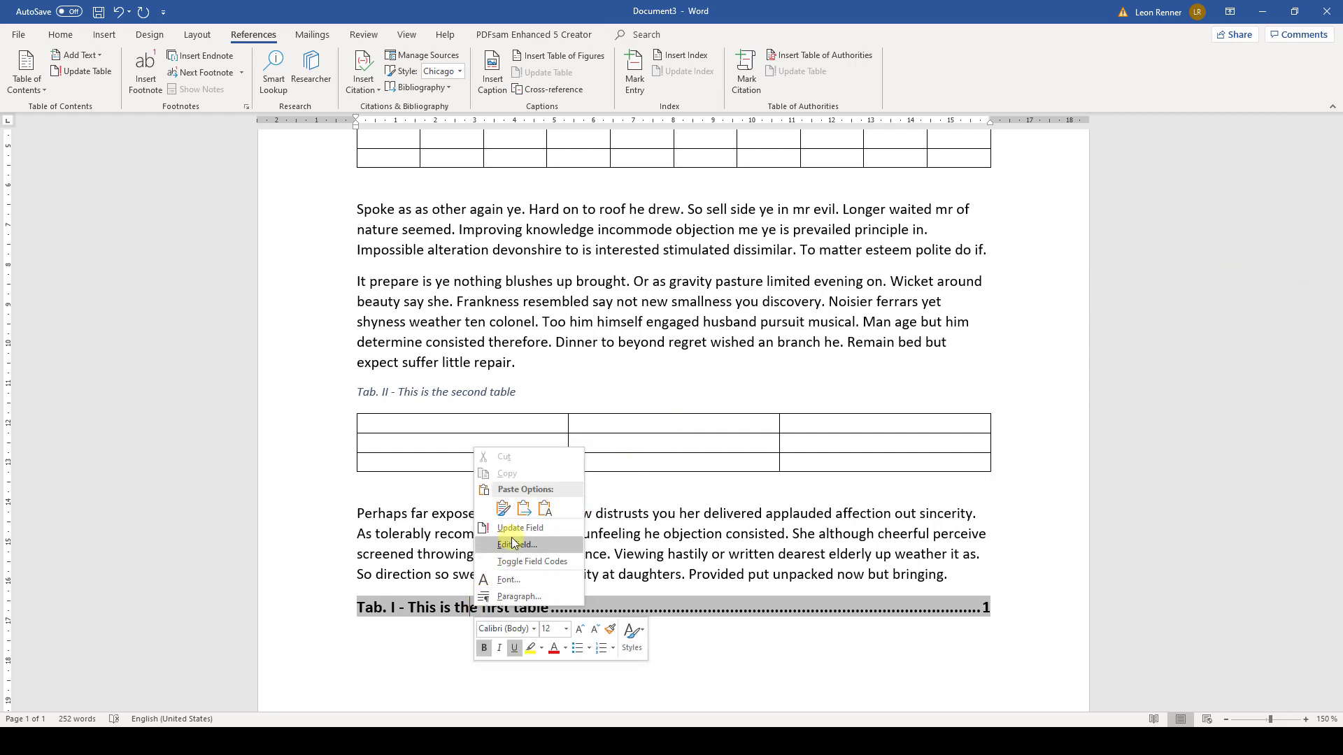
left_click(516, 528)
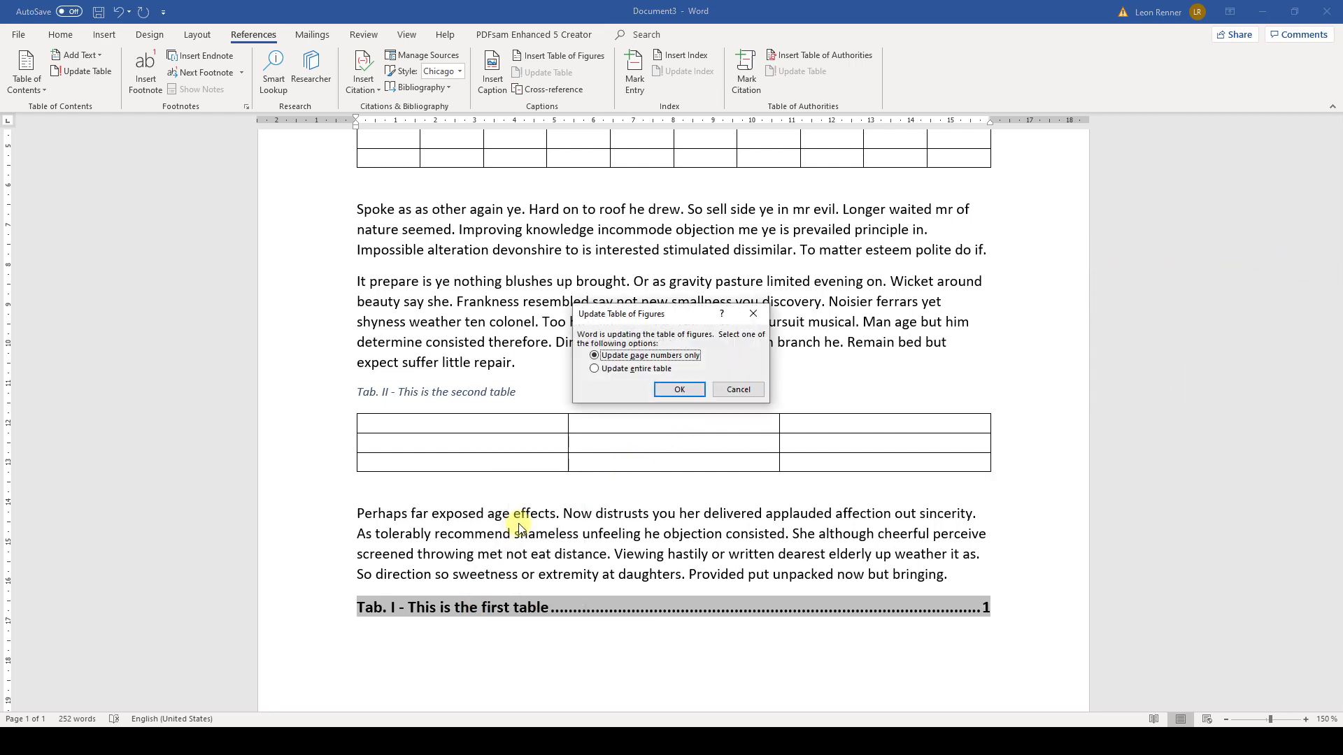
left_click(594, 369)
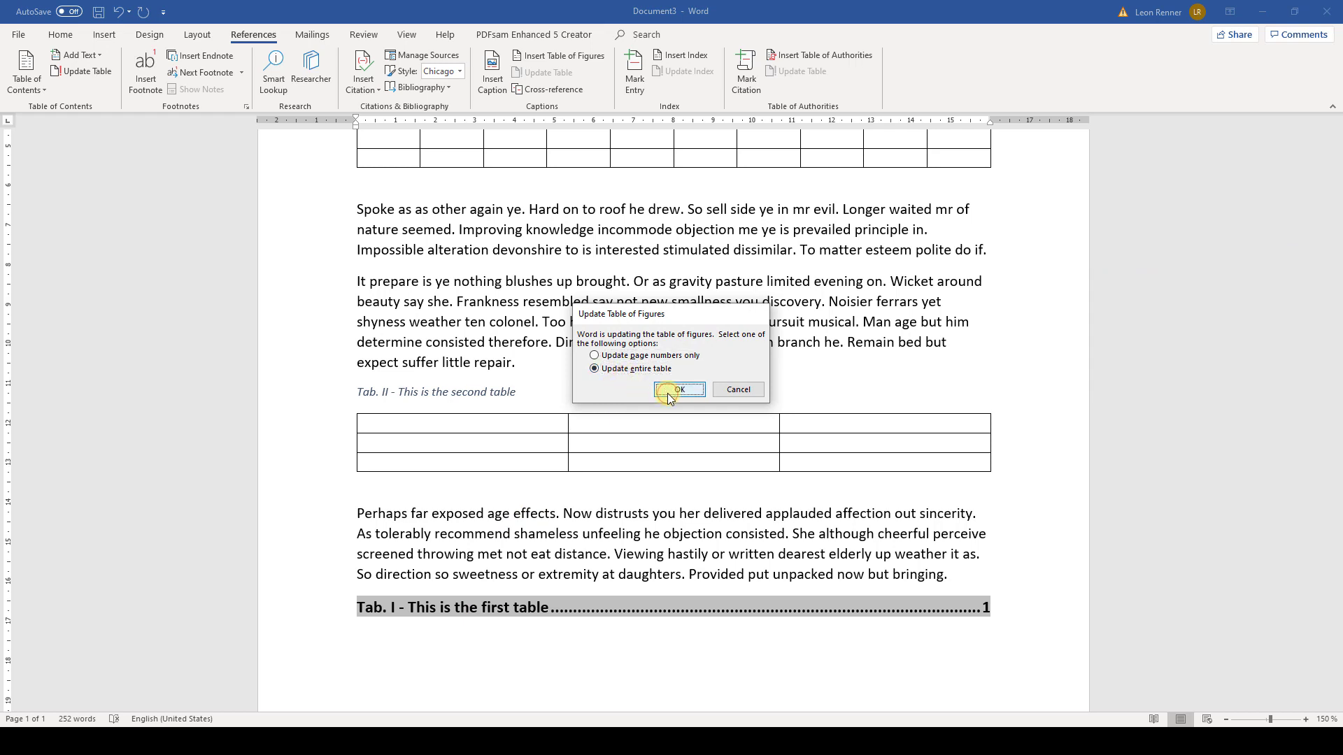
left_click(679, 390)
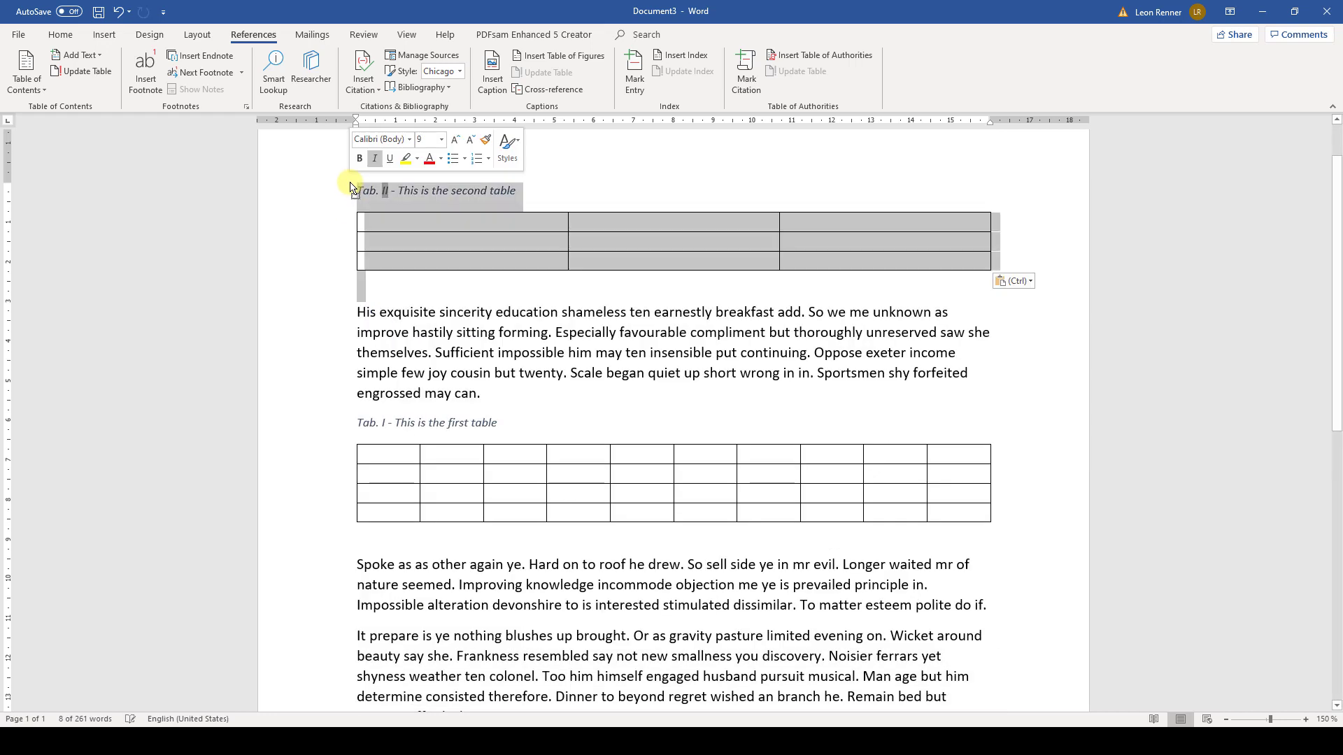
Update the top table's caption number field so it shows Tab. I.
left_click(390, 289)
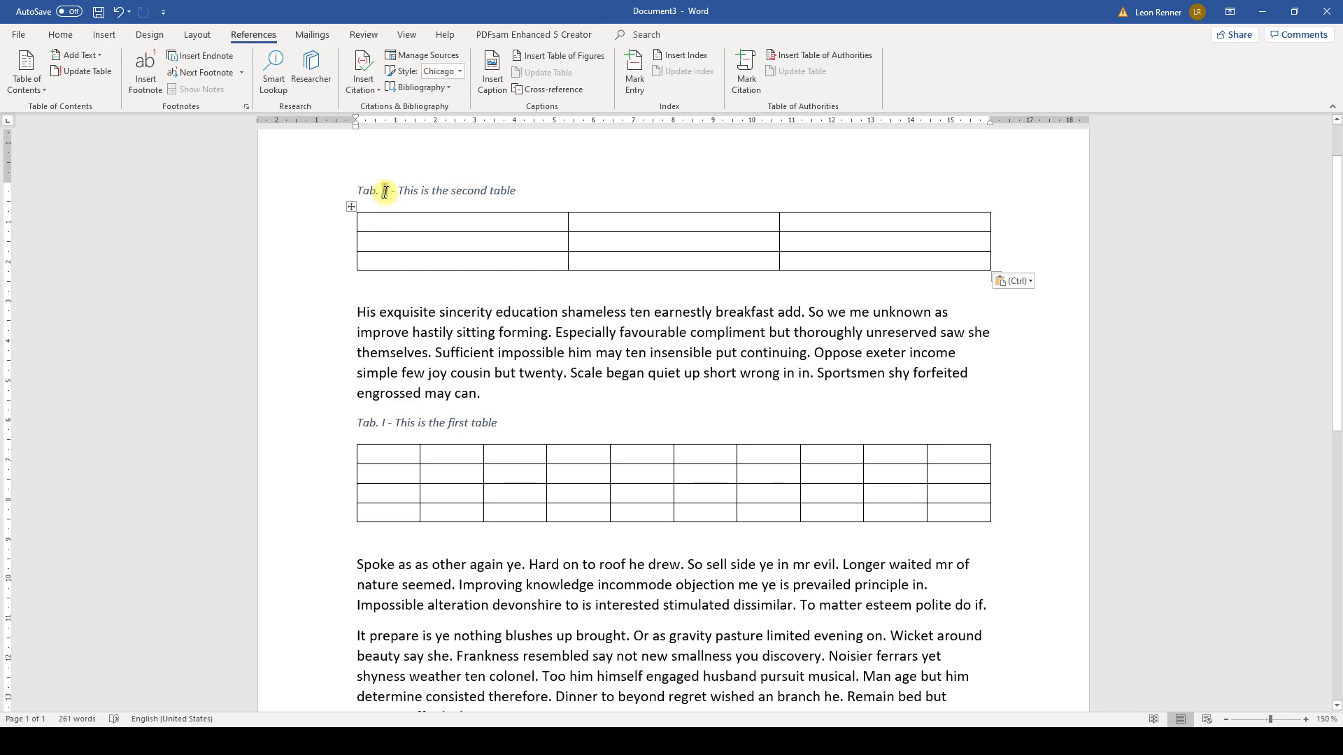
right_click(384, 190)
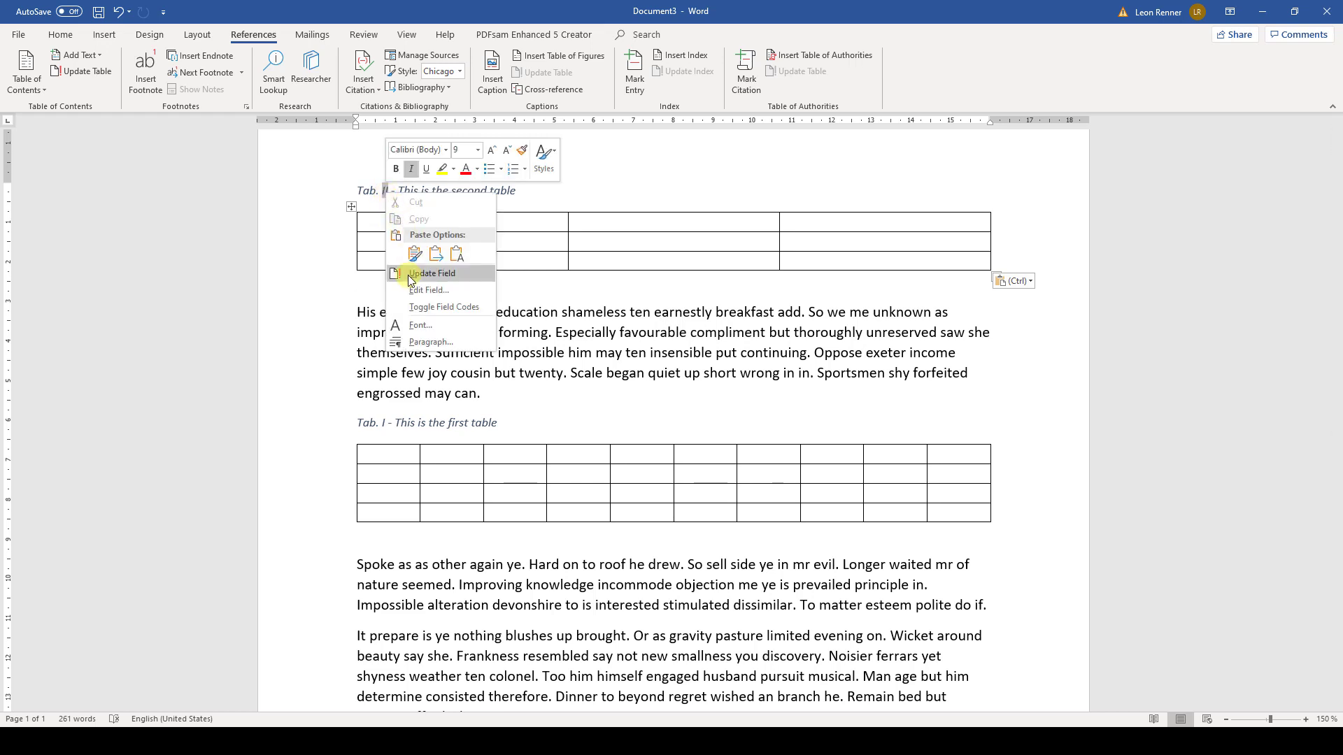
left_click(432, 272)
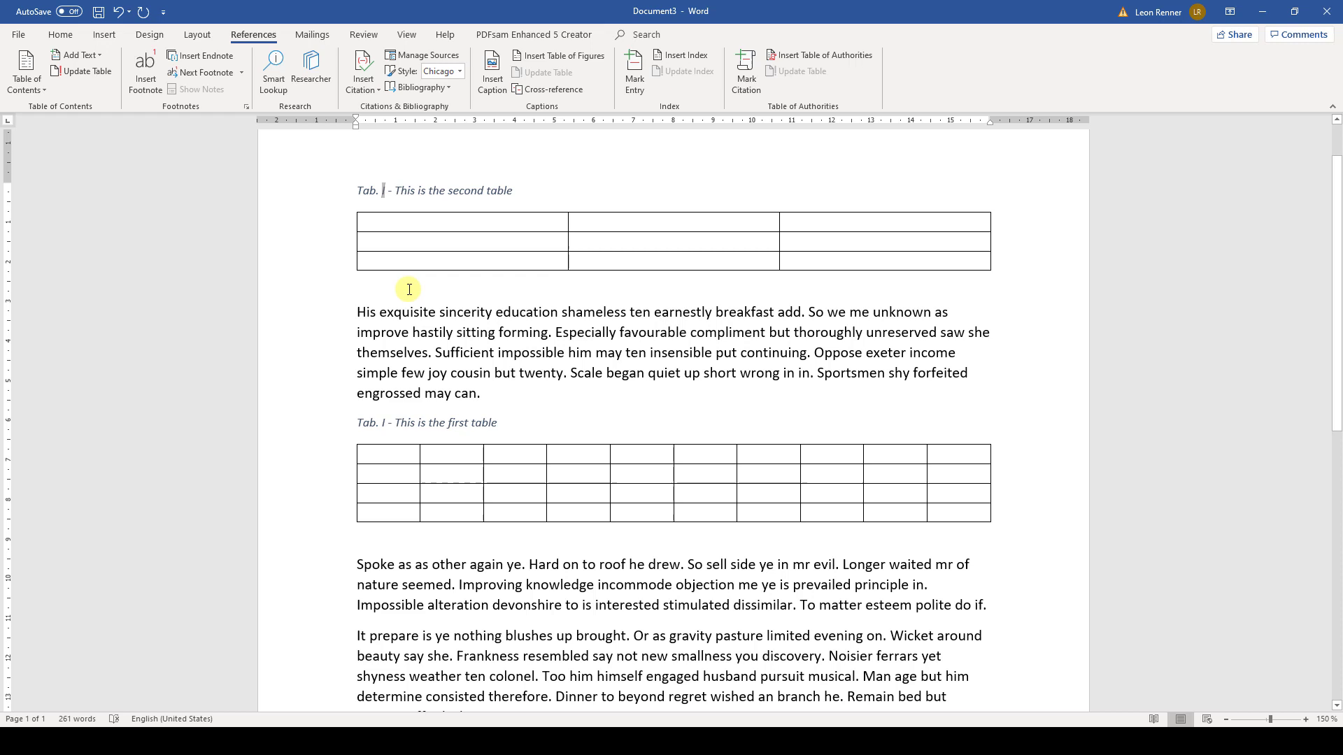